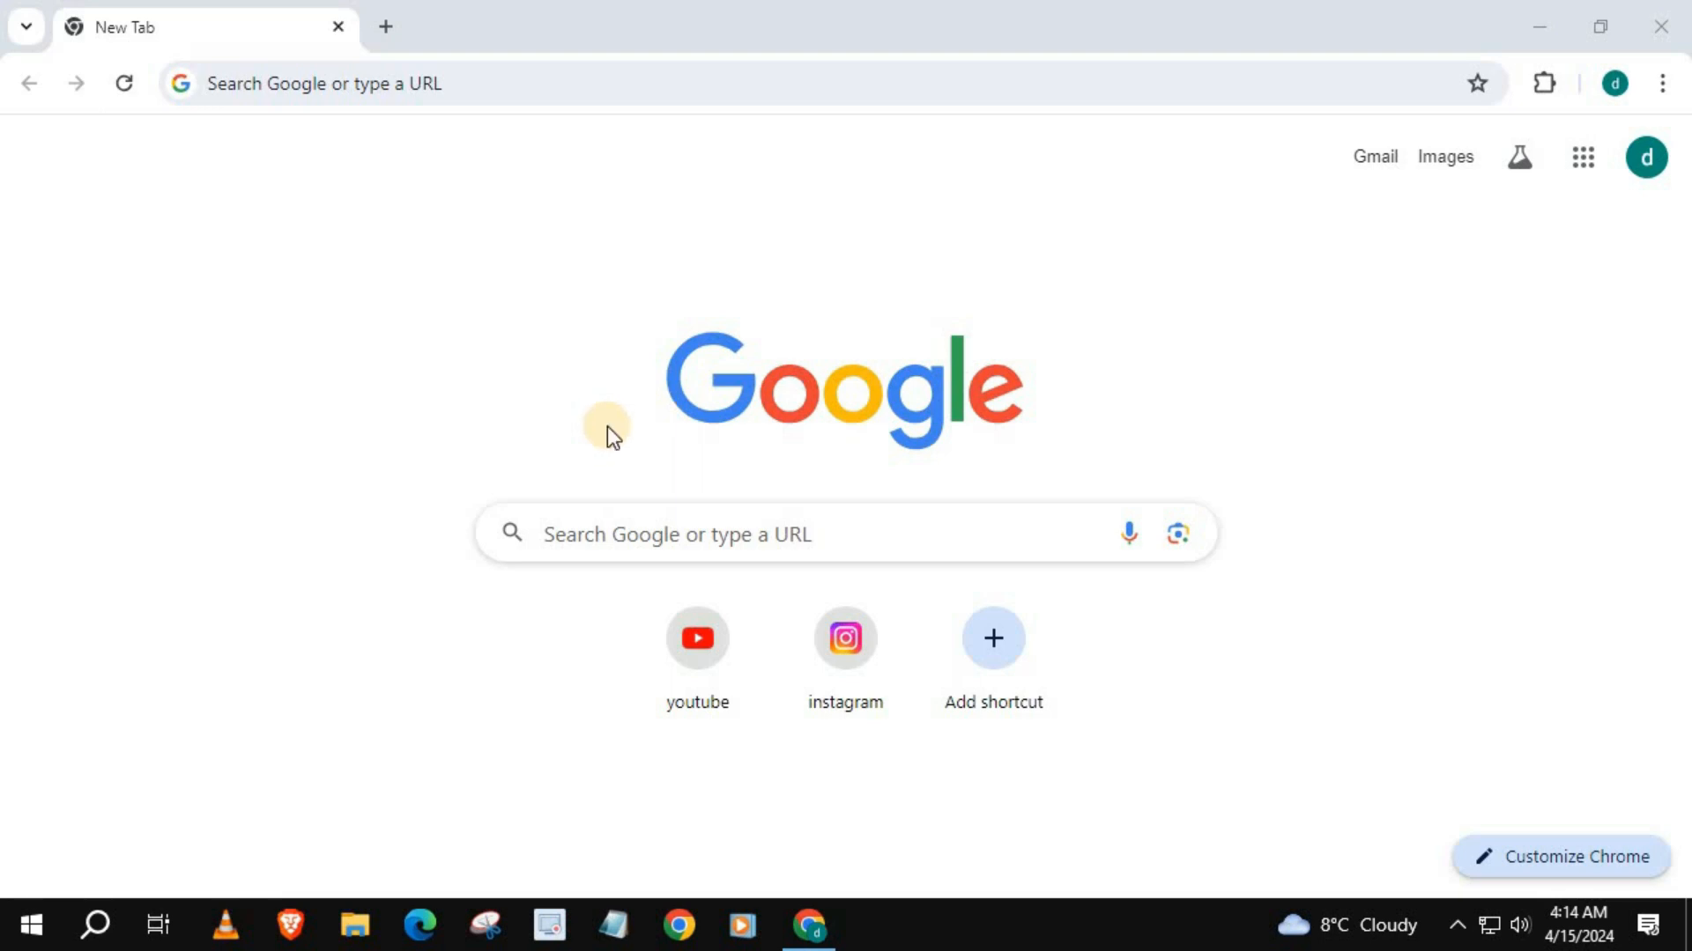
mouse_move(680, 480)
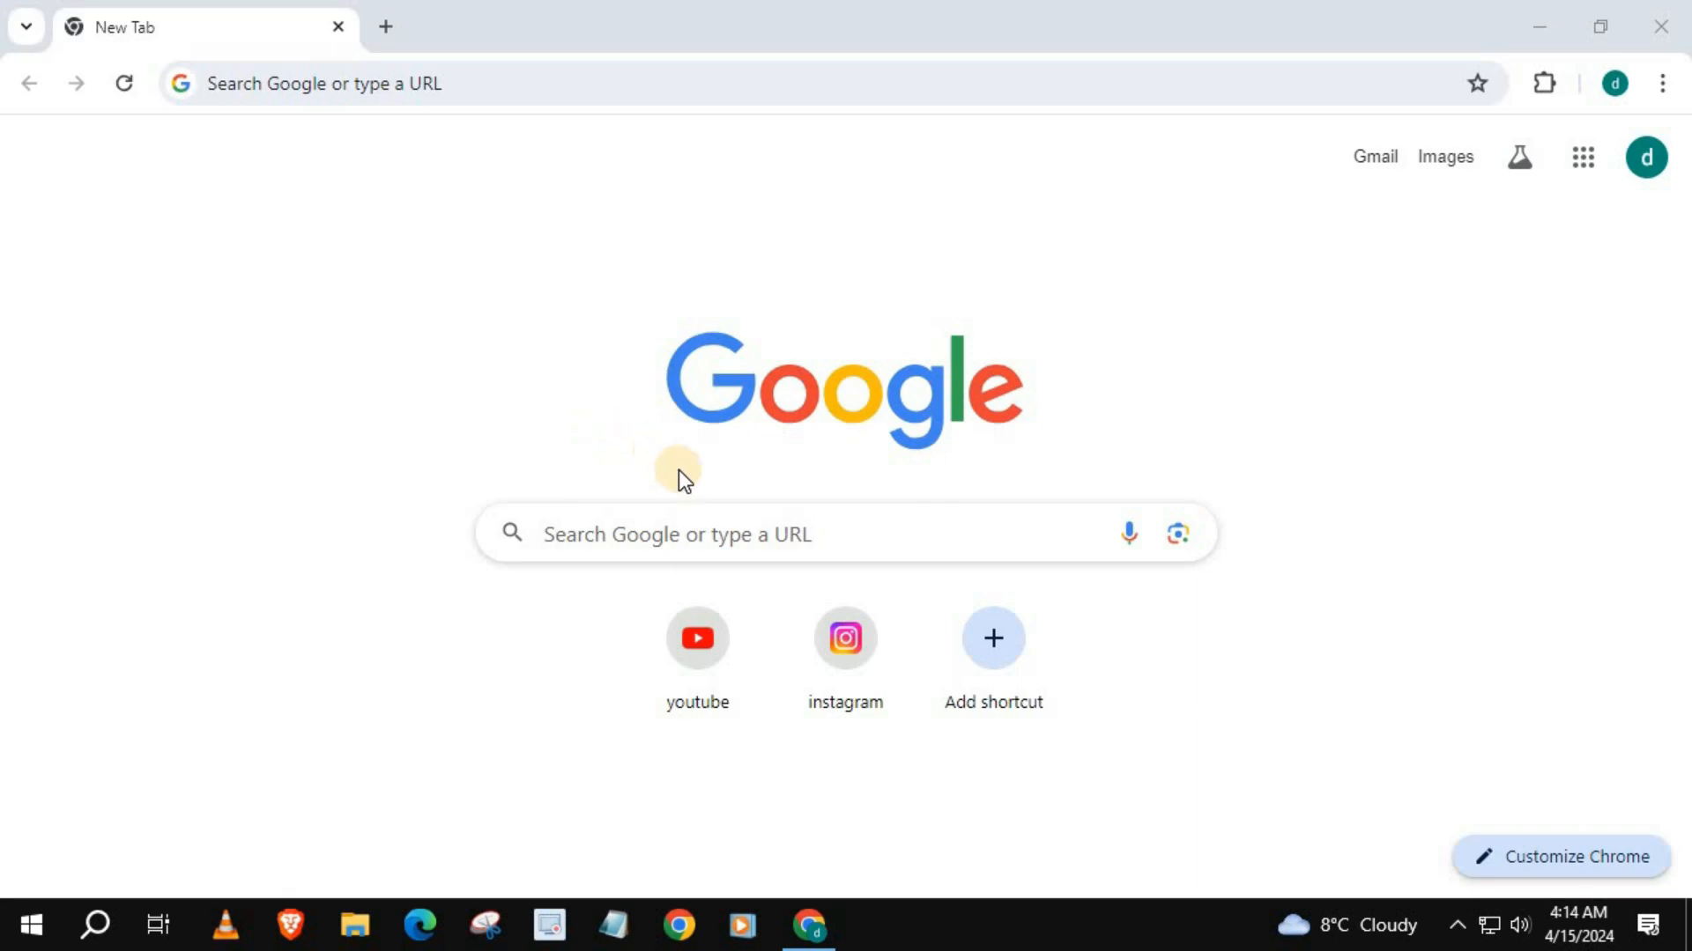
Go to youtube.com from the Chrome new tab page shortcut.
click(697, 638)
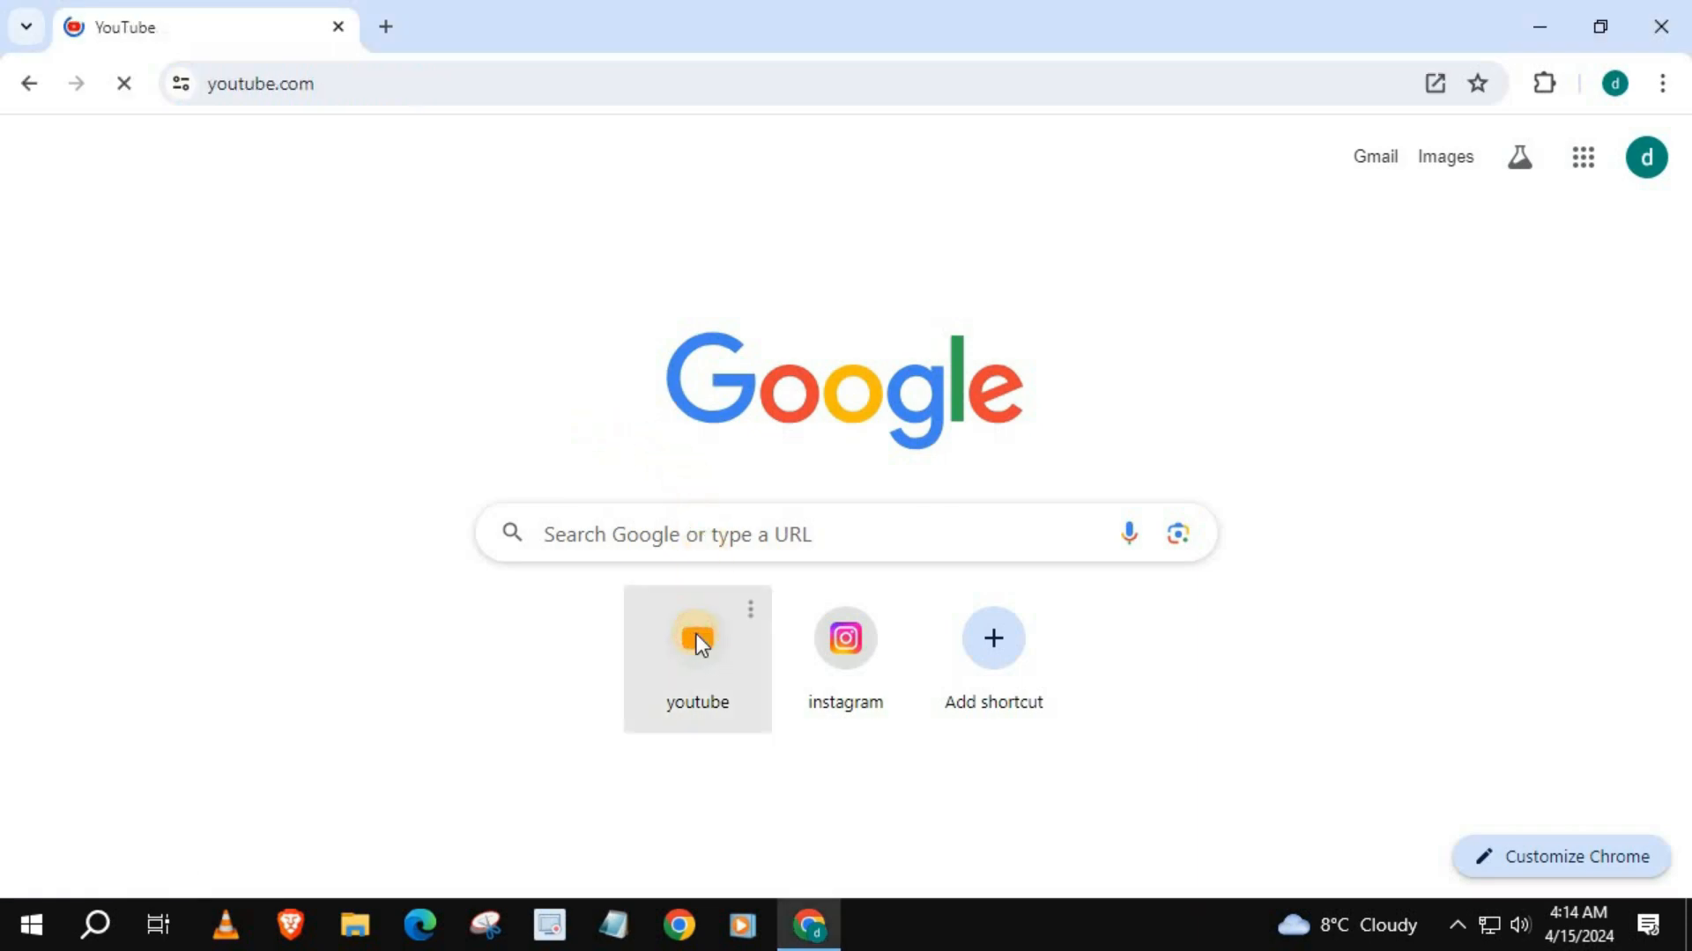
Save the TikTok strategy video from the home feed to Watch later via its options menu.
click(697, 638)
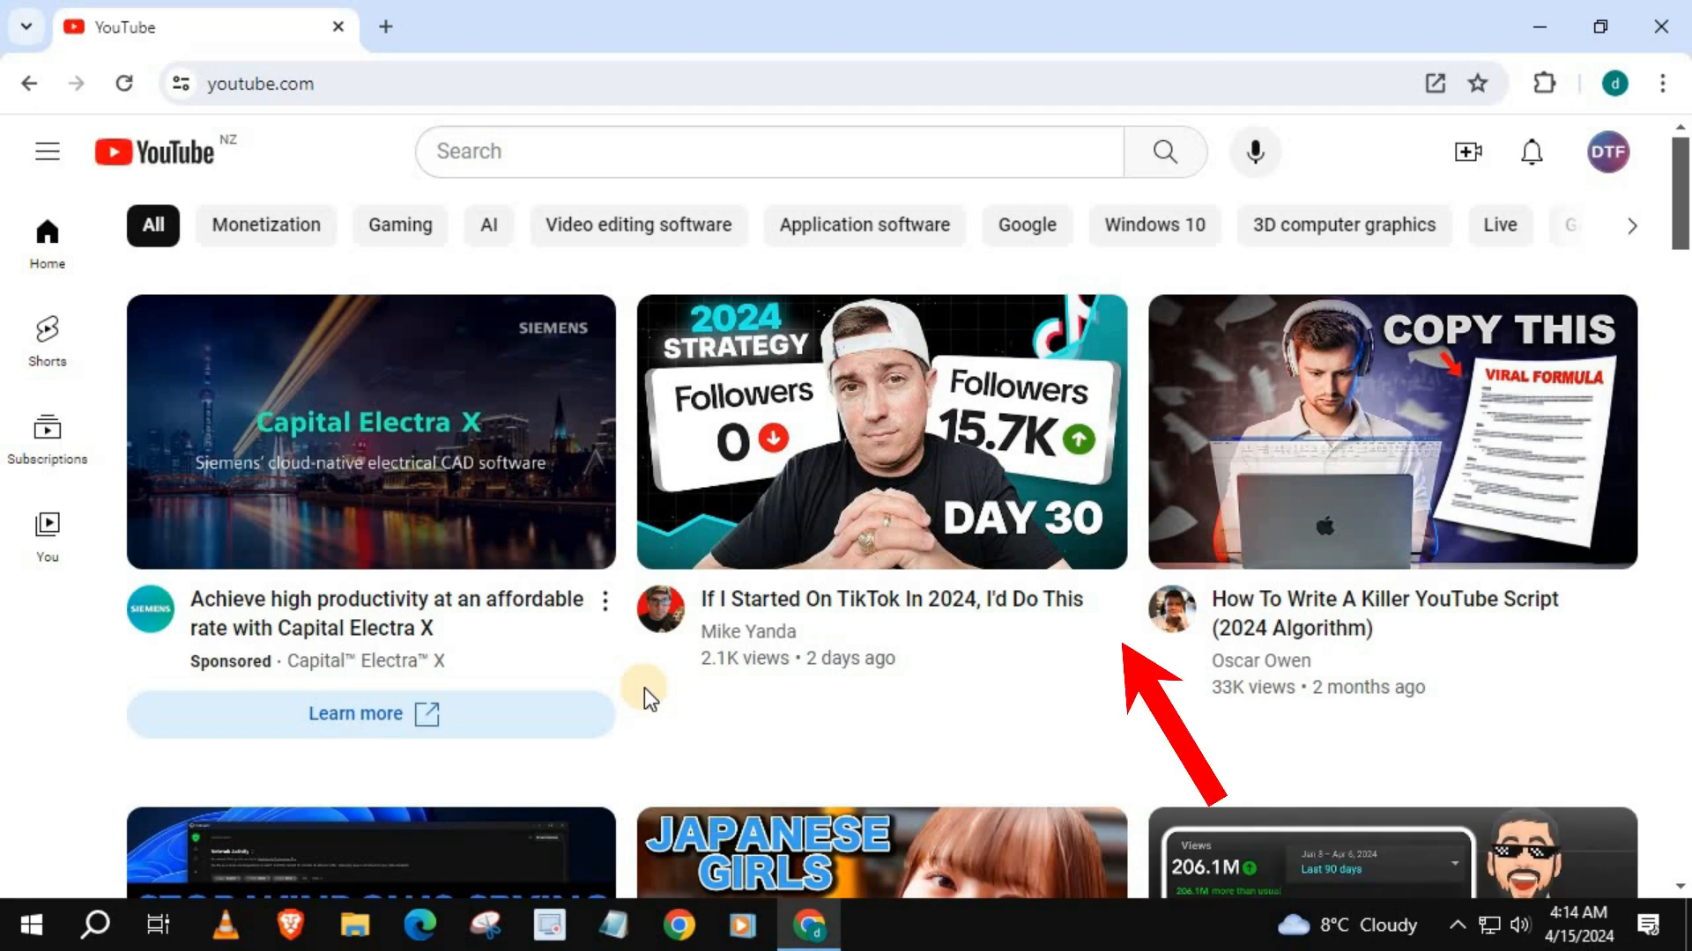
mouse_move(1112, 675)
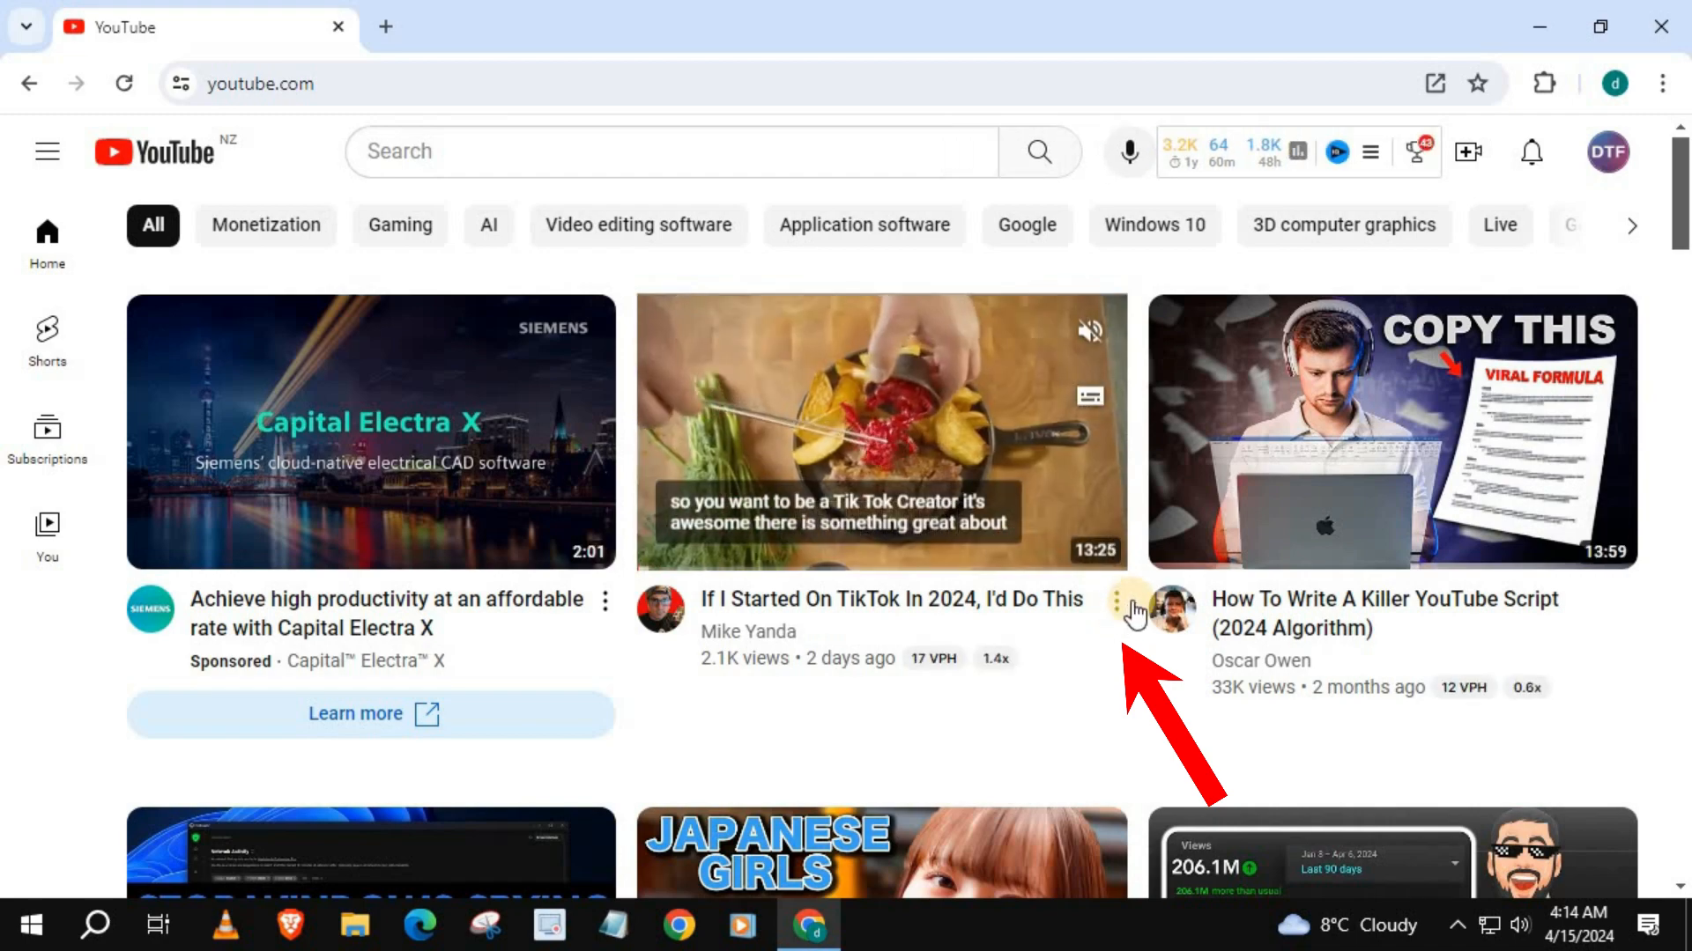
click(1117, 601)
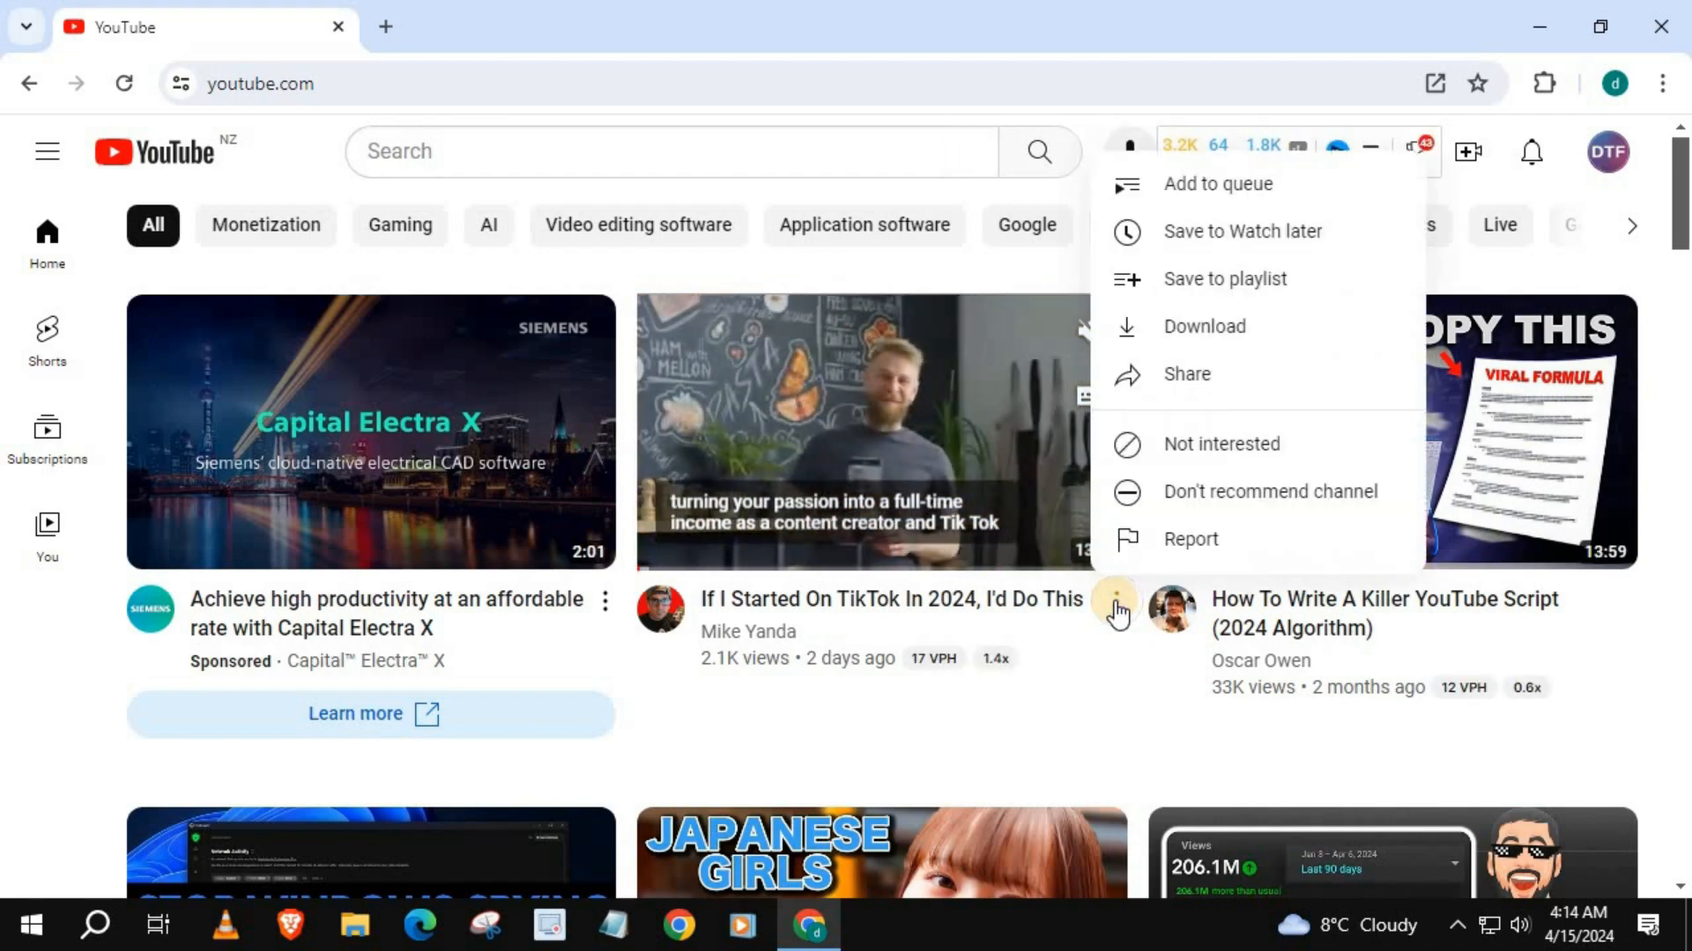
mouse_move(1225, 231)
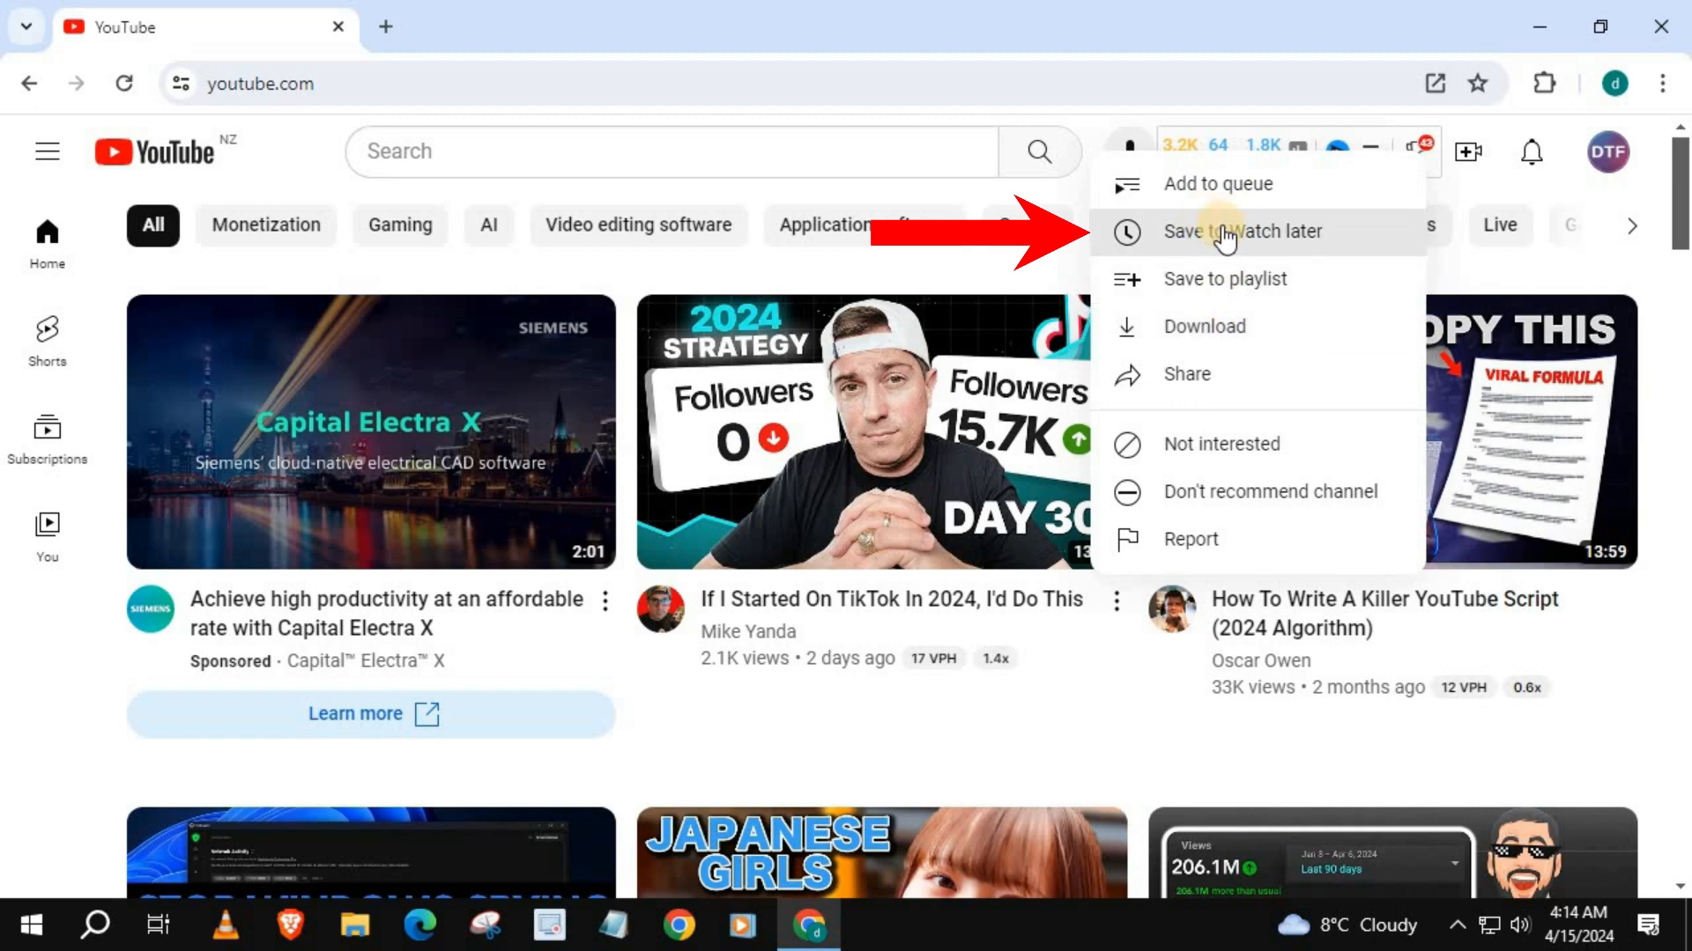
click(1225, 231)
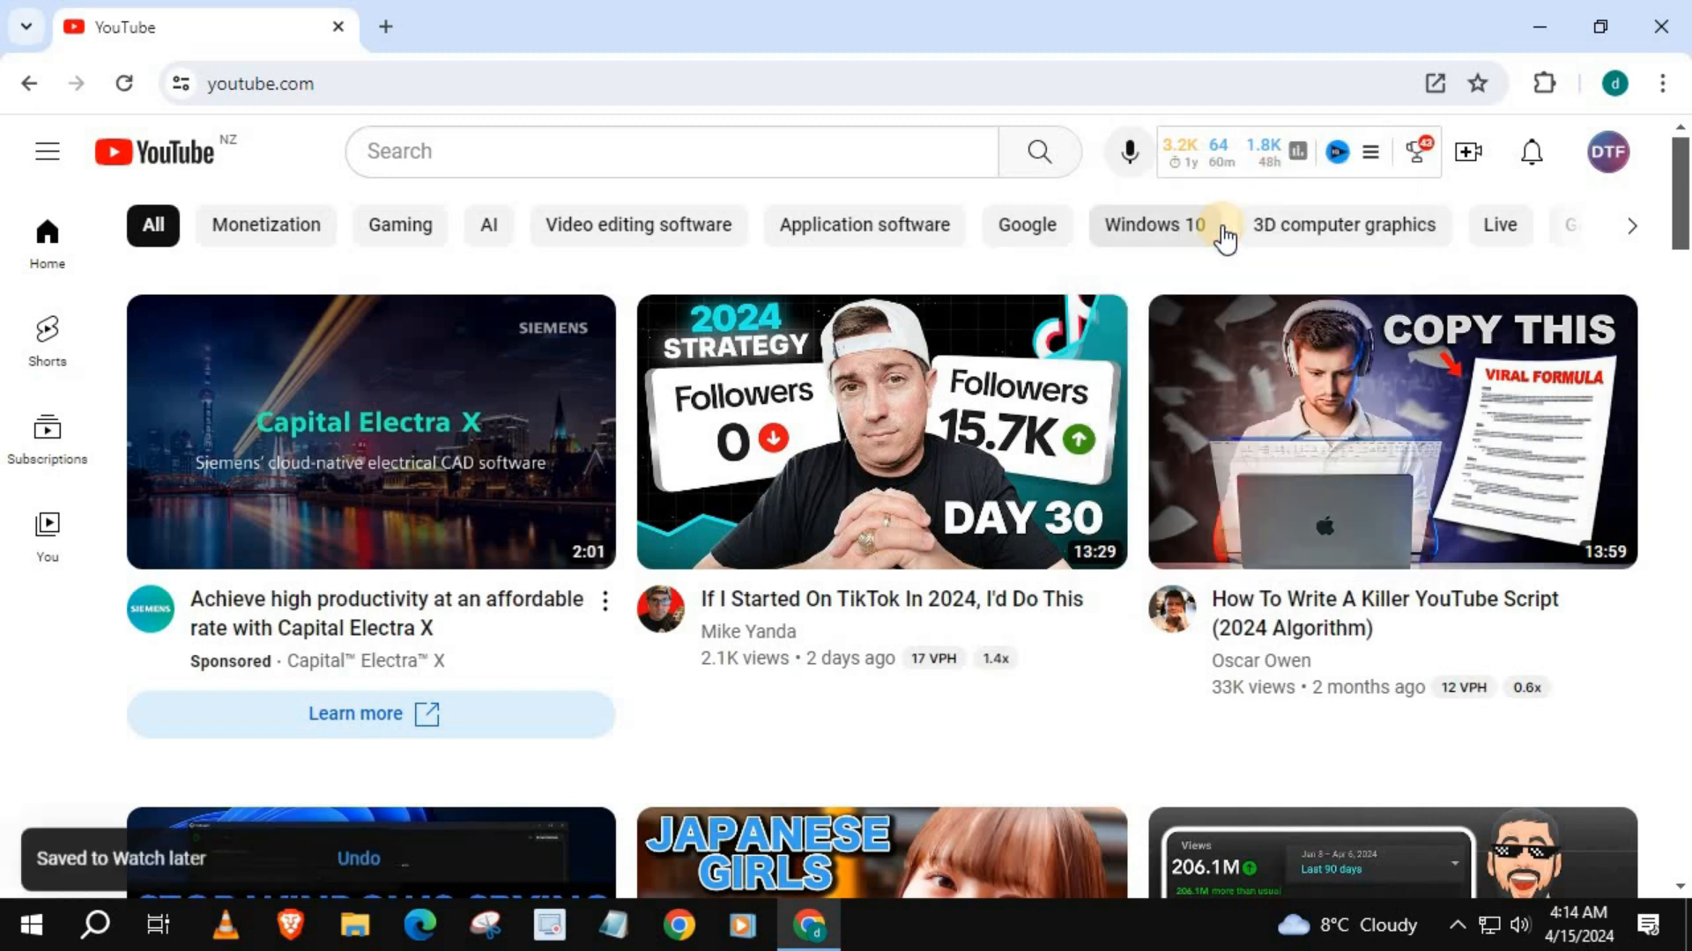
mouse_move(128, 869)
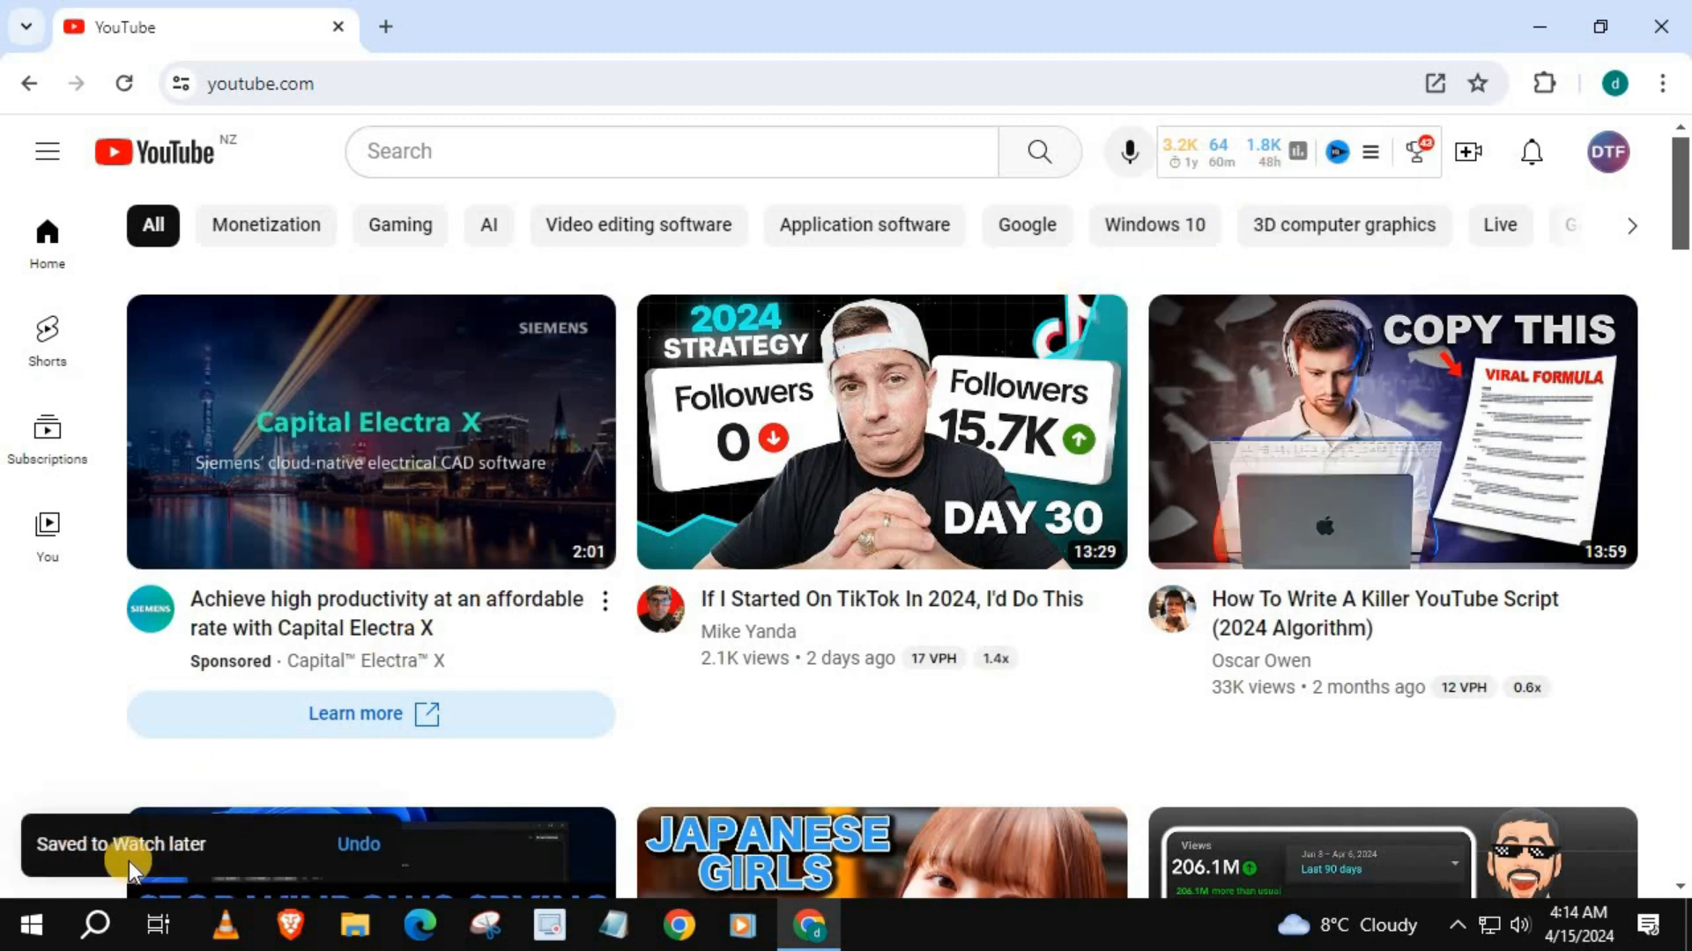
mouse_move(194, 869)
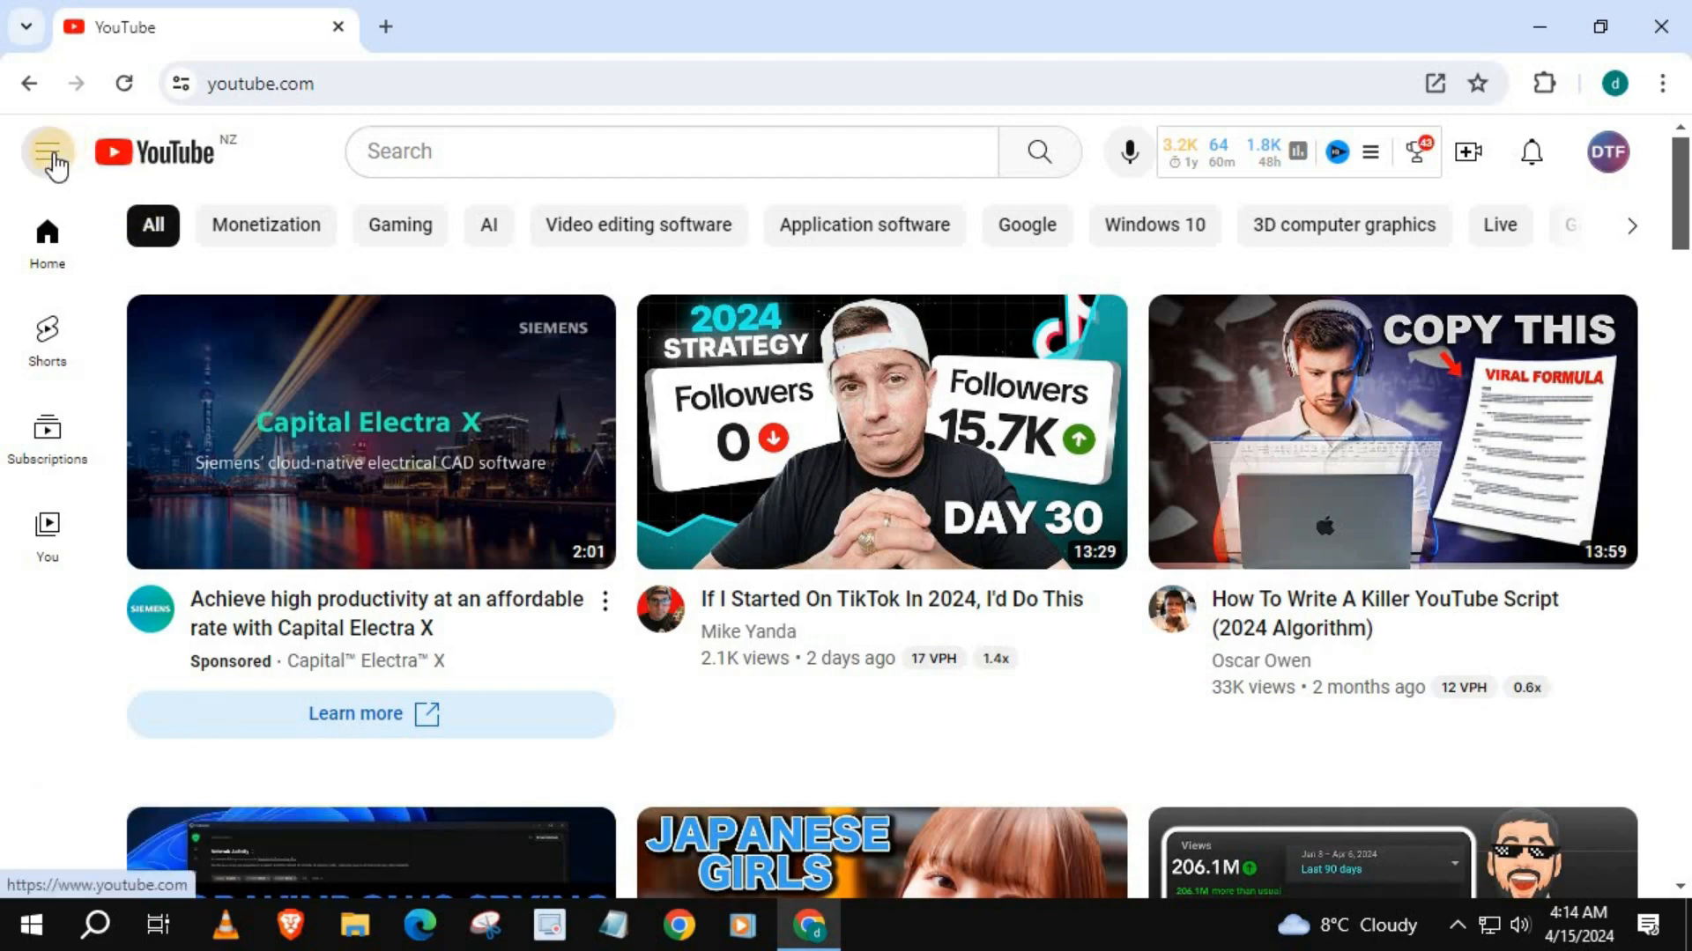
Show the Watch later playlist from the guide menu, listing the saved TikTok strategy video.
click(48, 151)
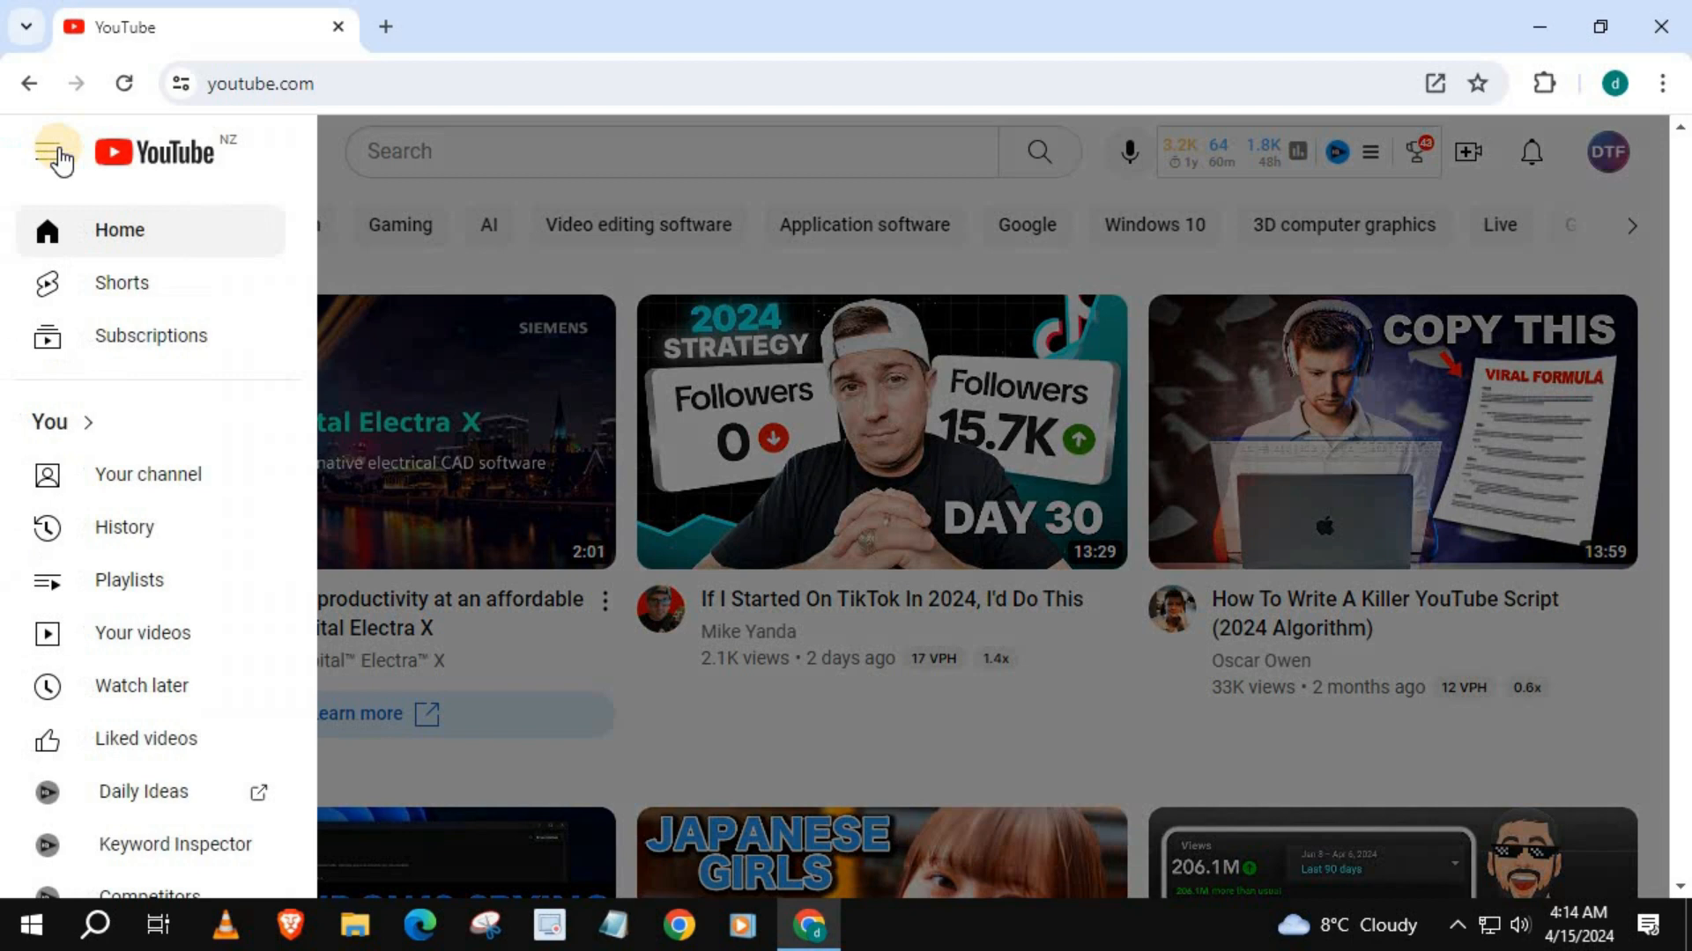
mouse_move(63, 696)
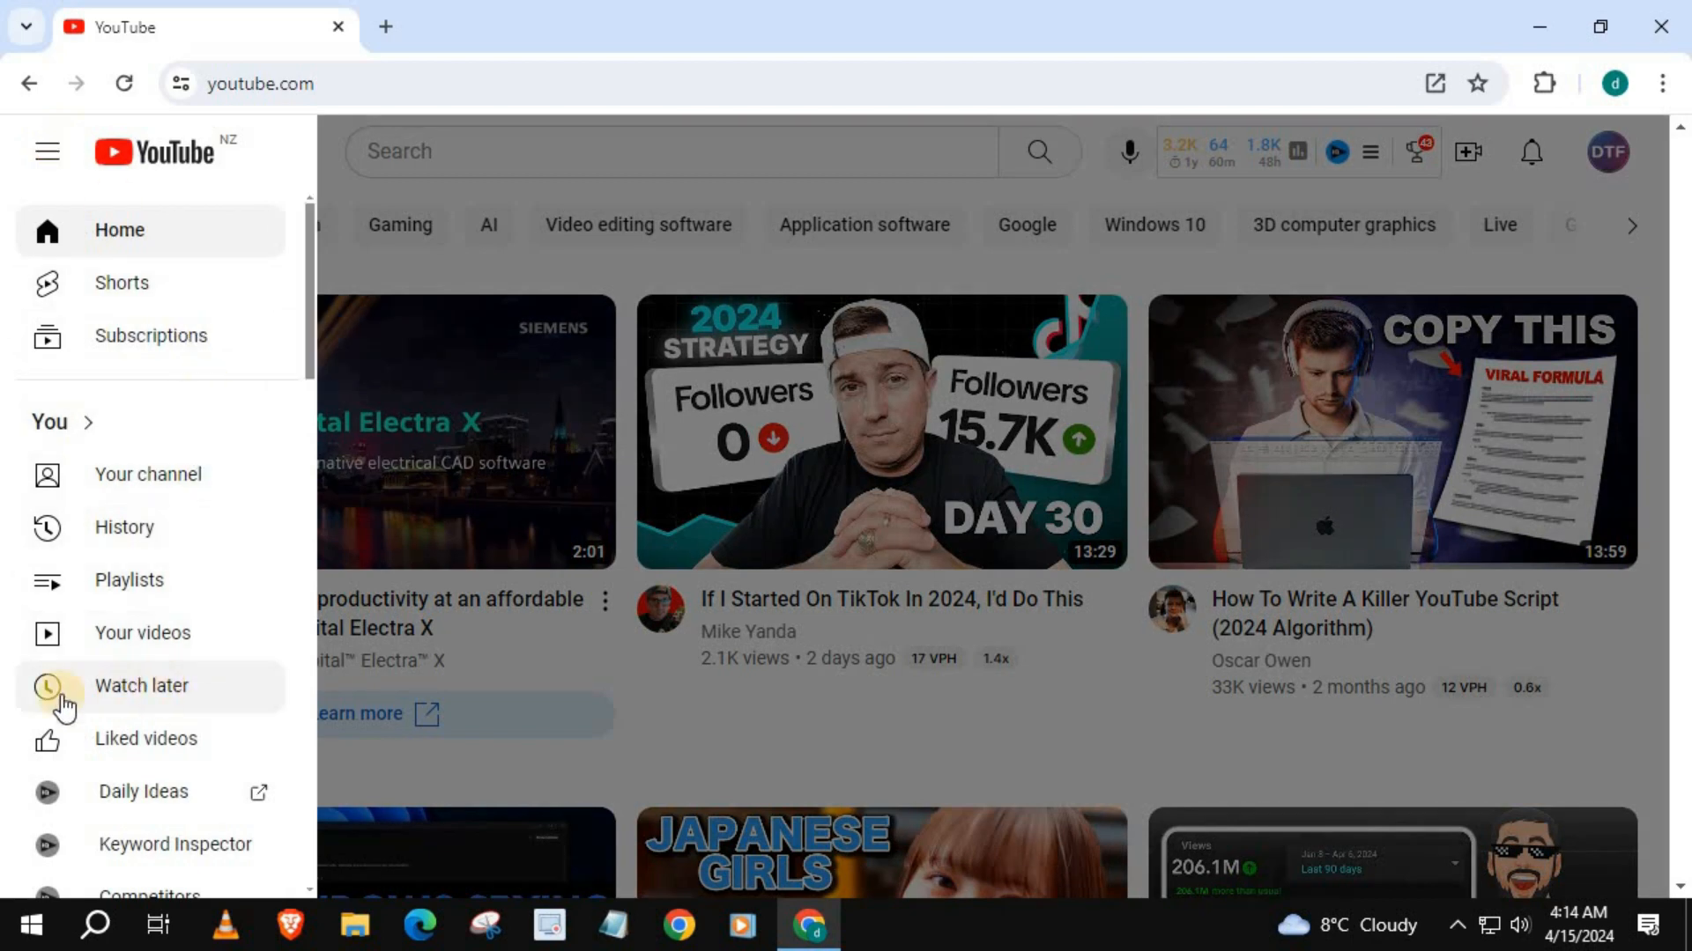
mouse_move(132, 696)
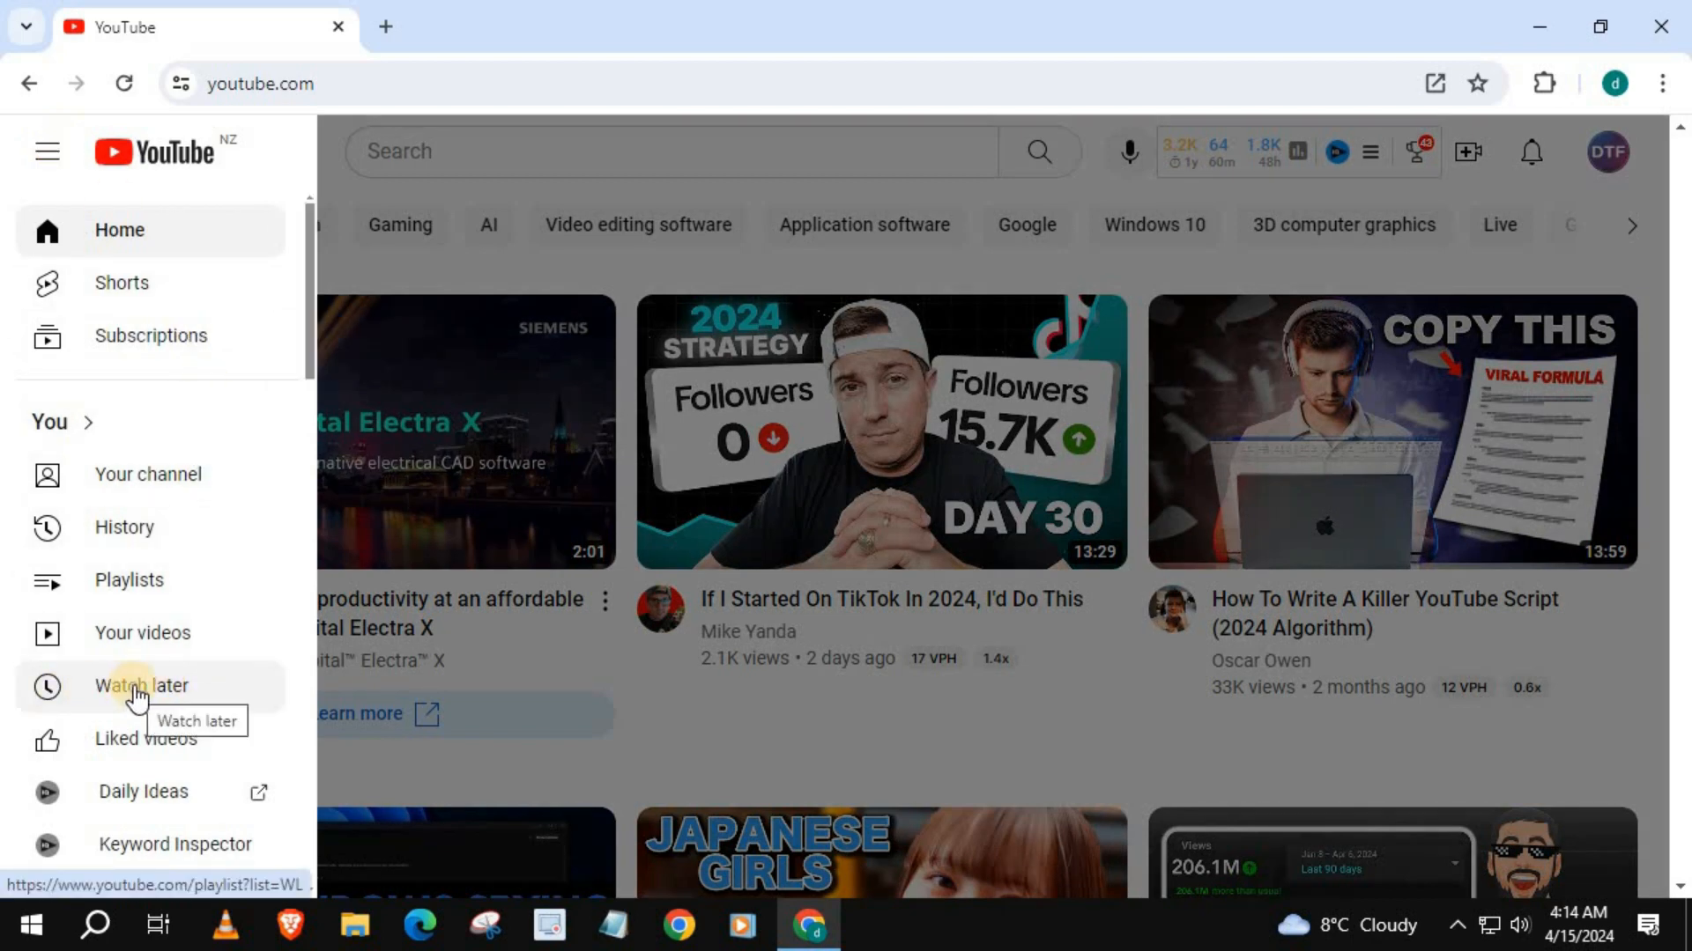
click(141, 686)
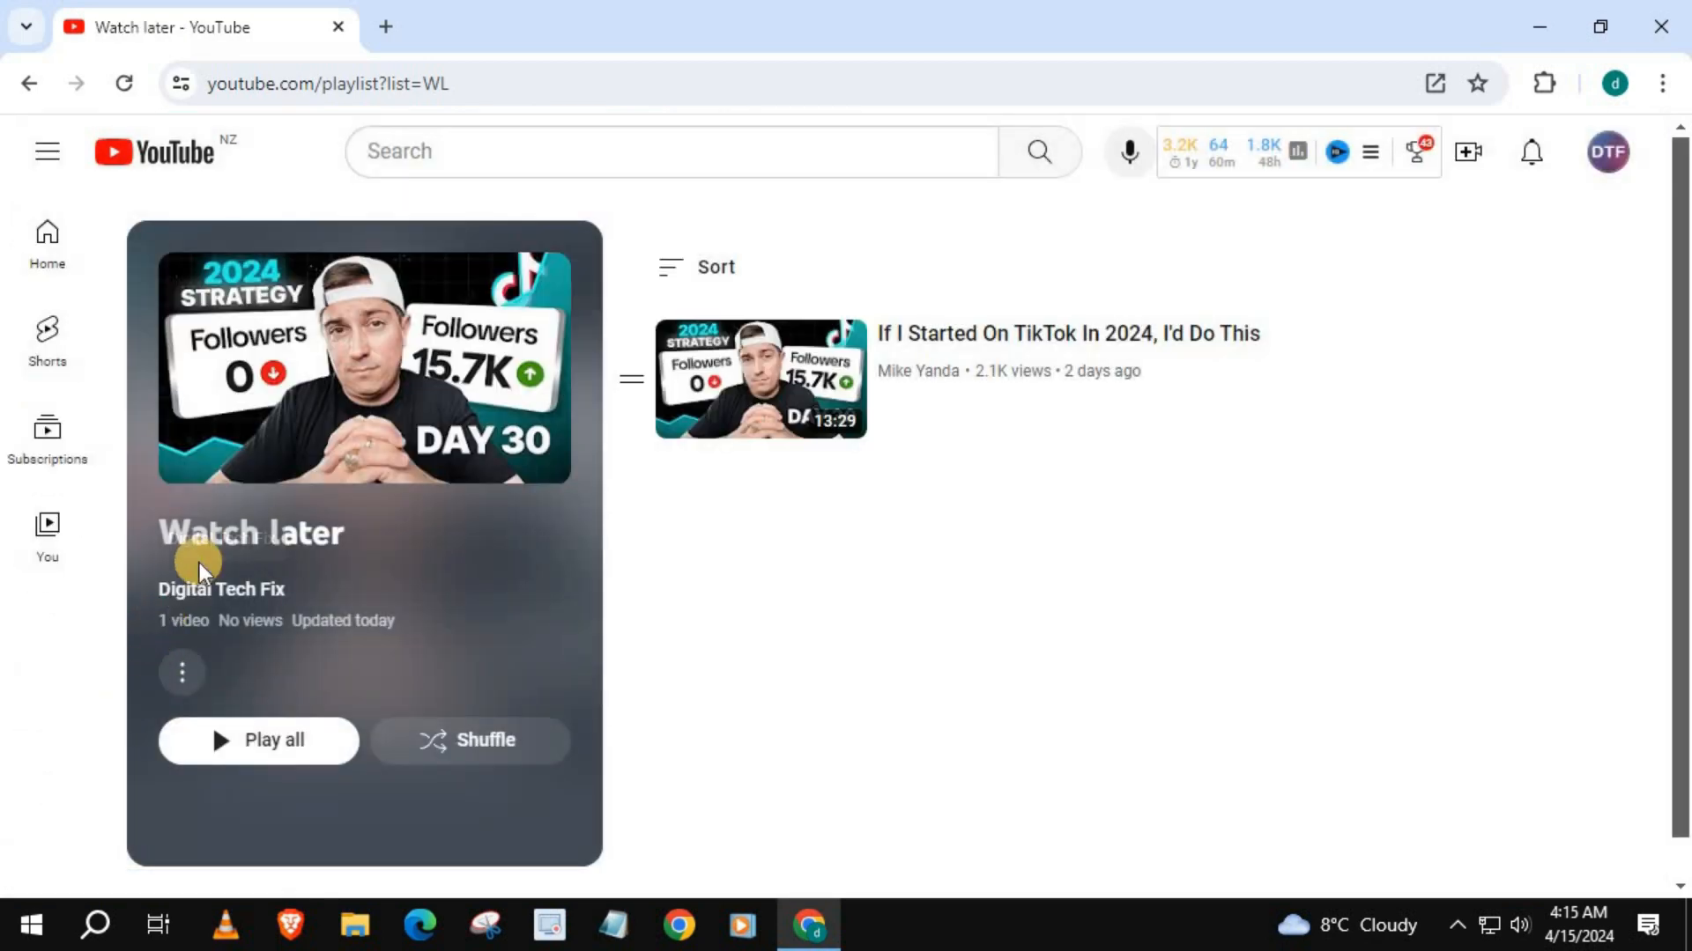
mouse_move(777, 421)
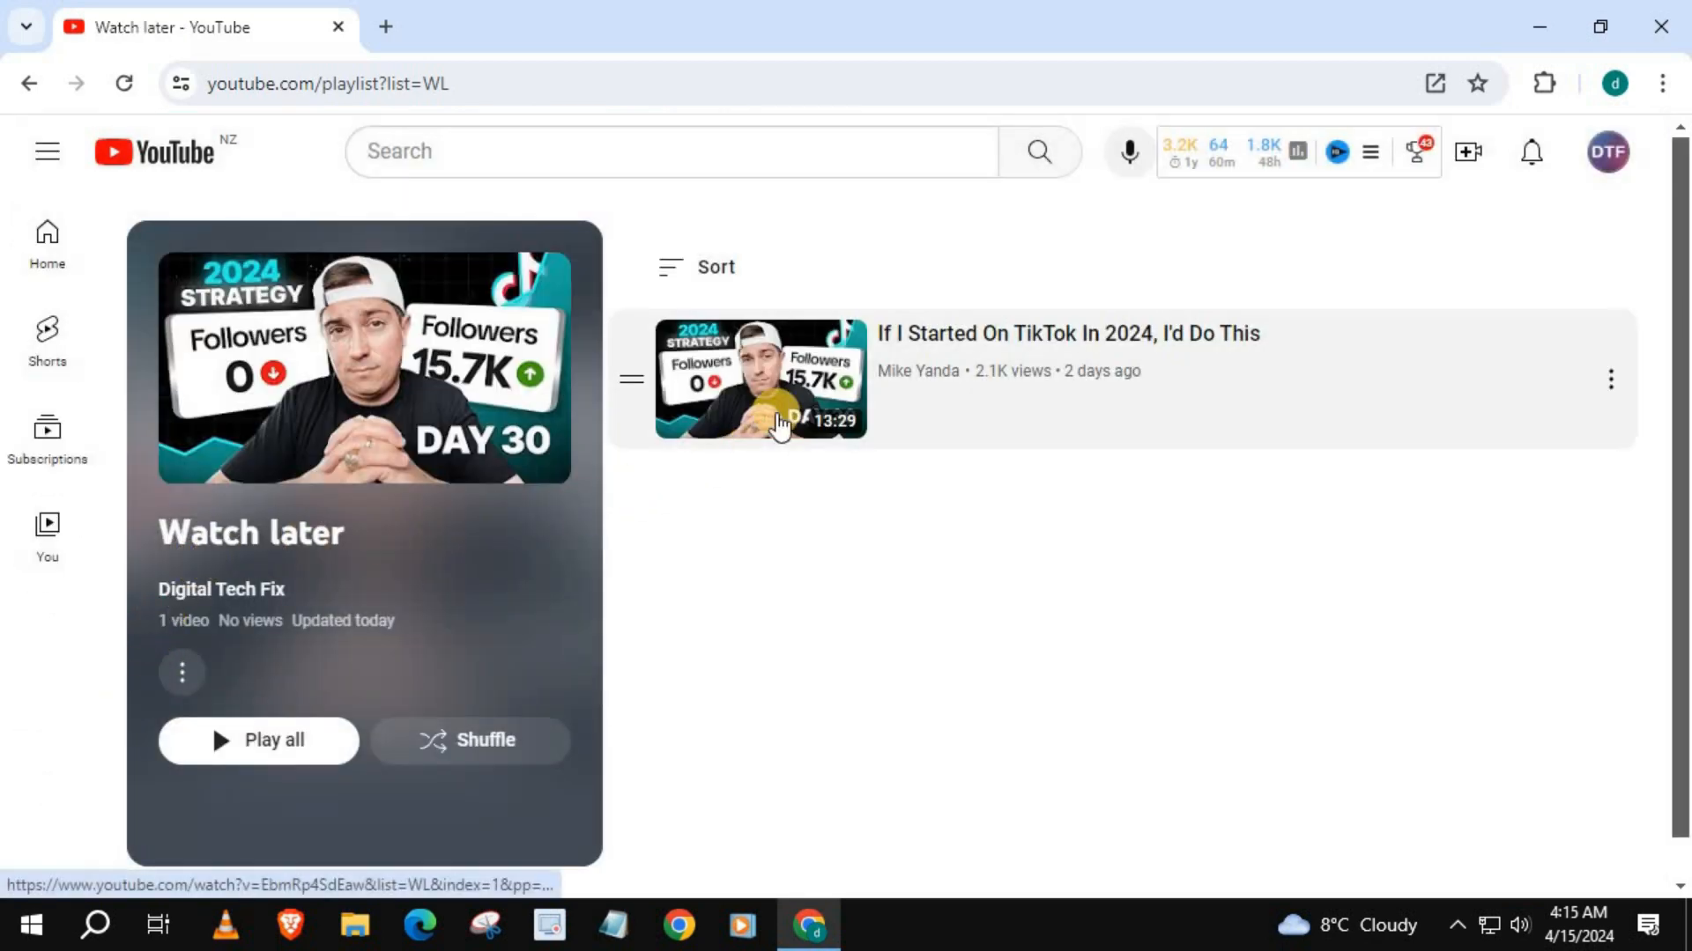